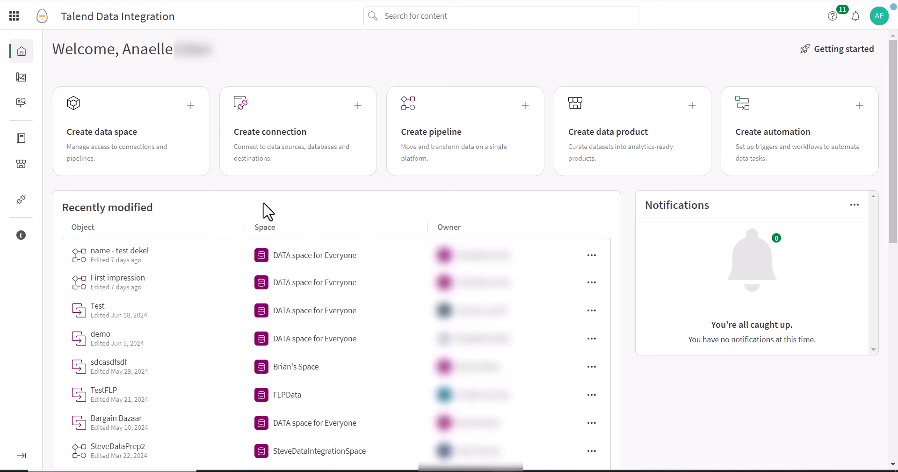
{"action": "mouse_move", "coordinate": [157, 118]}
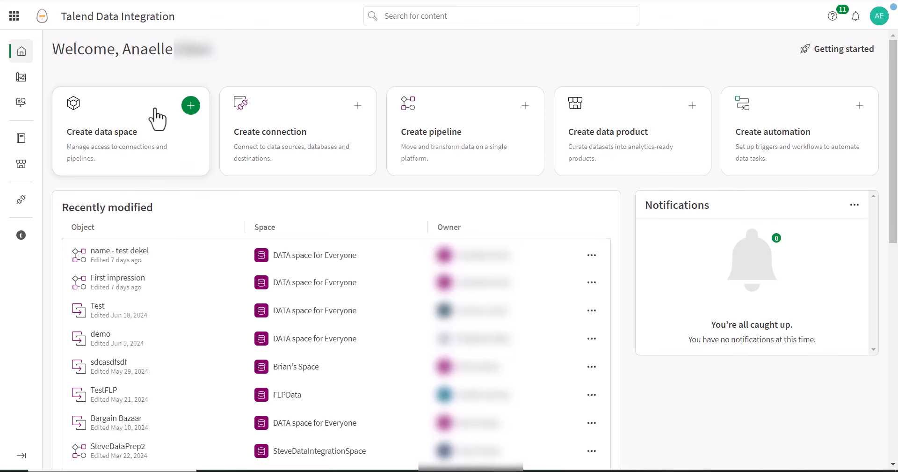
{"action": "mouse_move", "coordinate": [166, 122]}
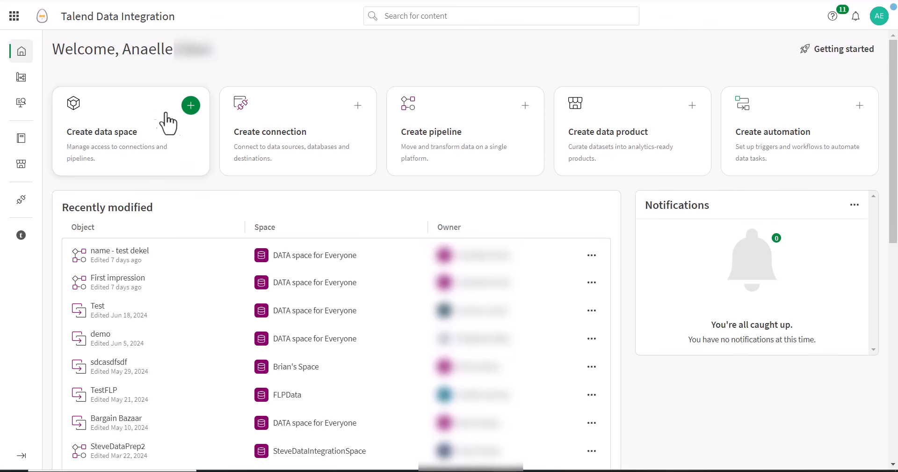
- Create a data space named 'demo' and view its empty data projects list
{"action": "left_click", "coordinate": [191, 105]}
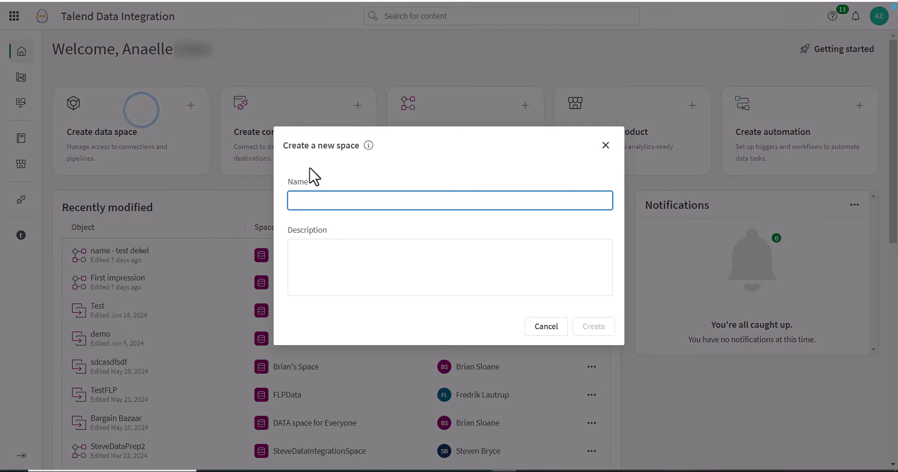
{"action": "type", "text": "demo"}
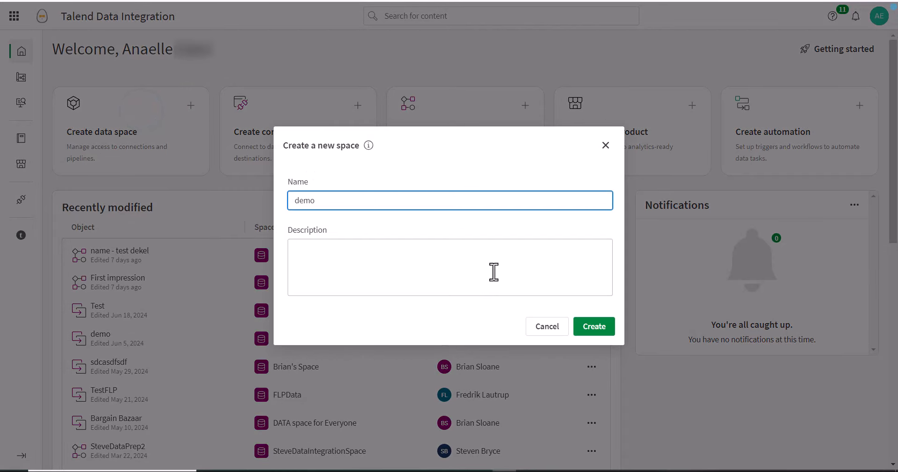
{"action": "left_click", "coordinate": [593, 325]}
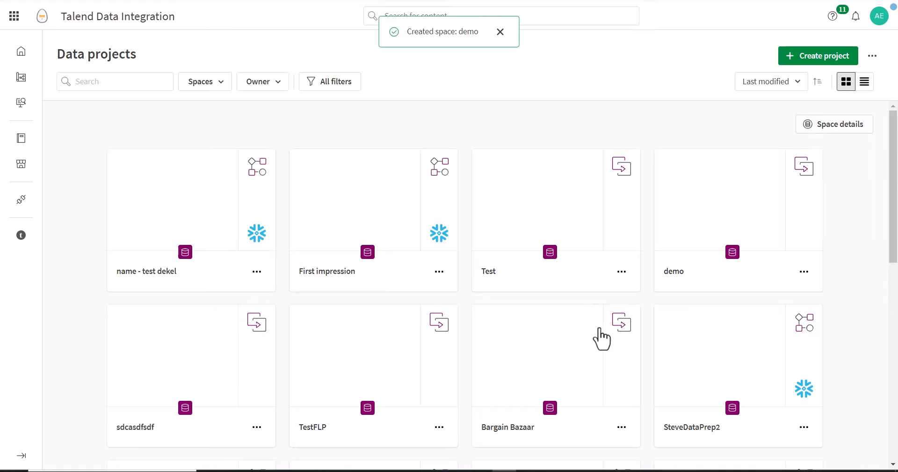
{"action": "left_click", "coordinate": [219, 81]}
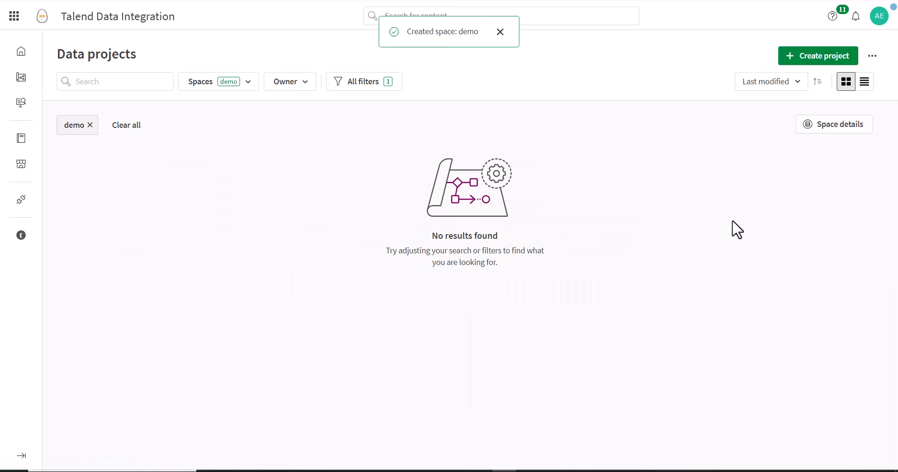
{"action": "mouse_move", "coordinate": [818, 145]}
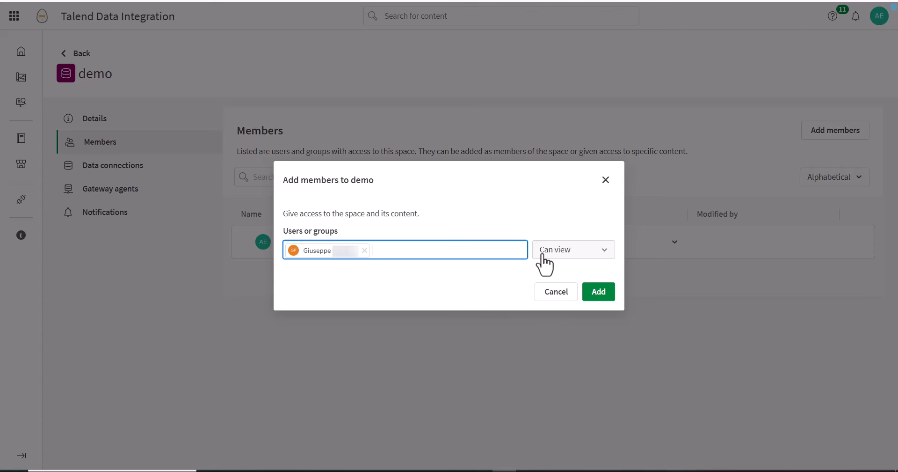
- Grant the pending member Can edit, Can manage and Can consume alongside Can view
{"action": "left_click", "coordinate": [572, 249]}
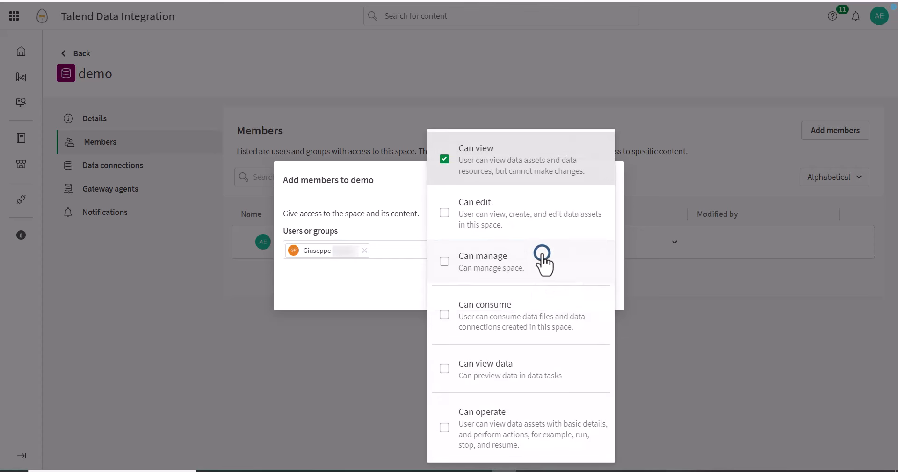
{"action": "mouse_move", "coordinate": [568, 182]}
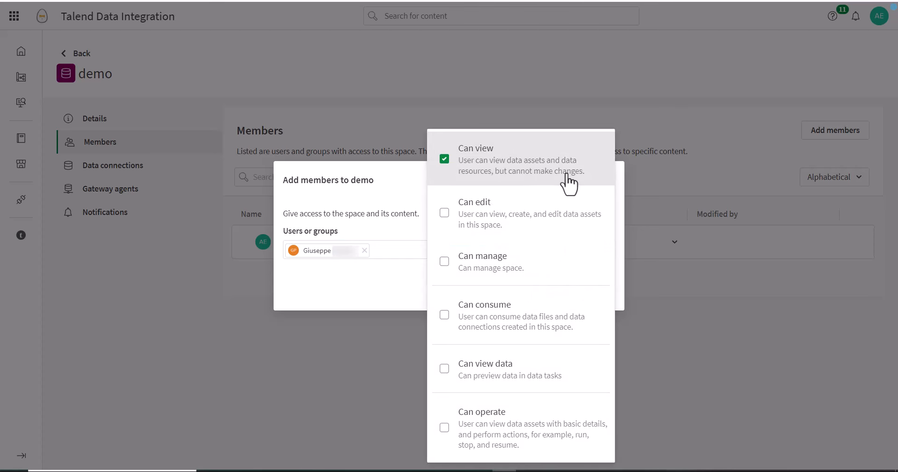
{"action": "mouse_move", "coordinate": [600, 177]}
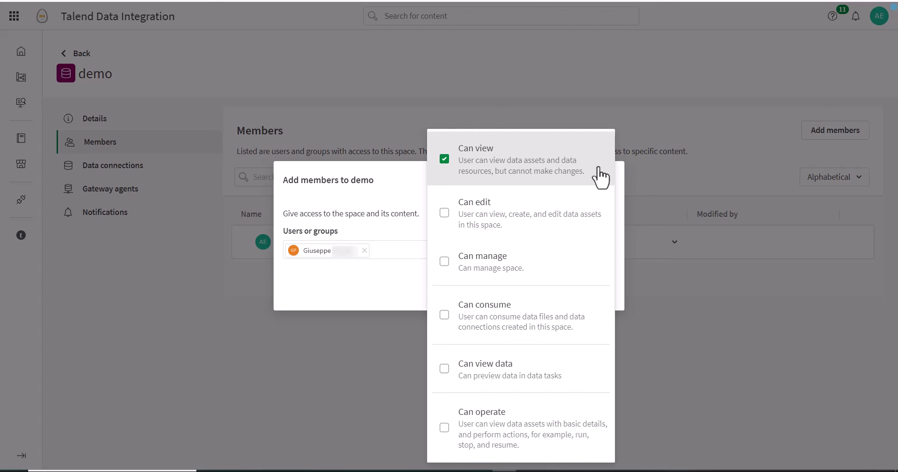
{"action": "mouse_move", "coordinate": [589, 223]}
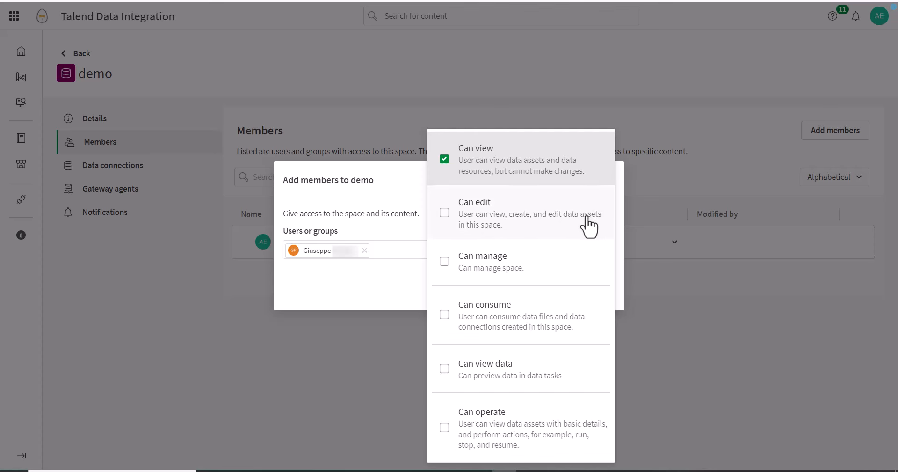
{"action": "left_click", "coordinate": [444, 212]}
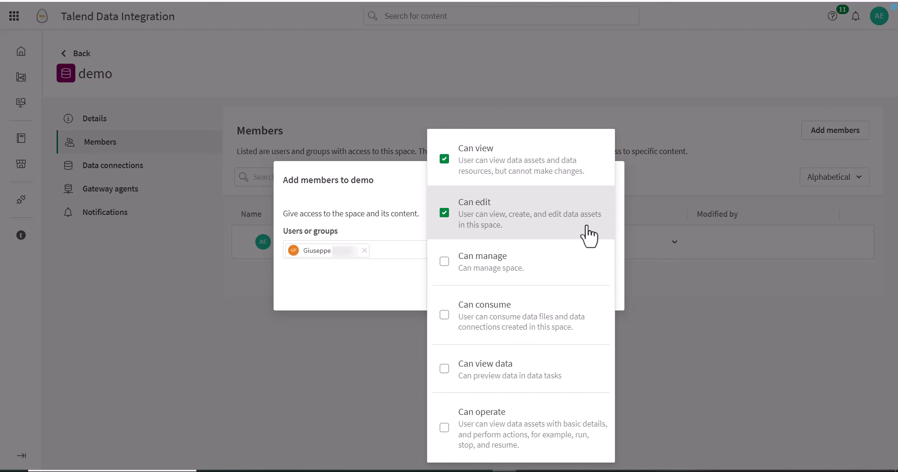
{"action": "mouse_move", "coordinate": [584, 265]}
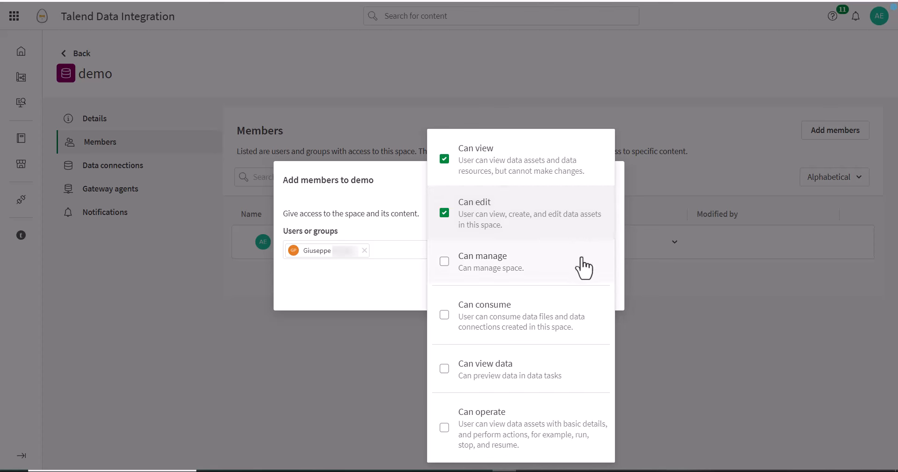
{"action": "left_click", "coordinate": [444, 260]}
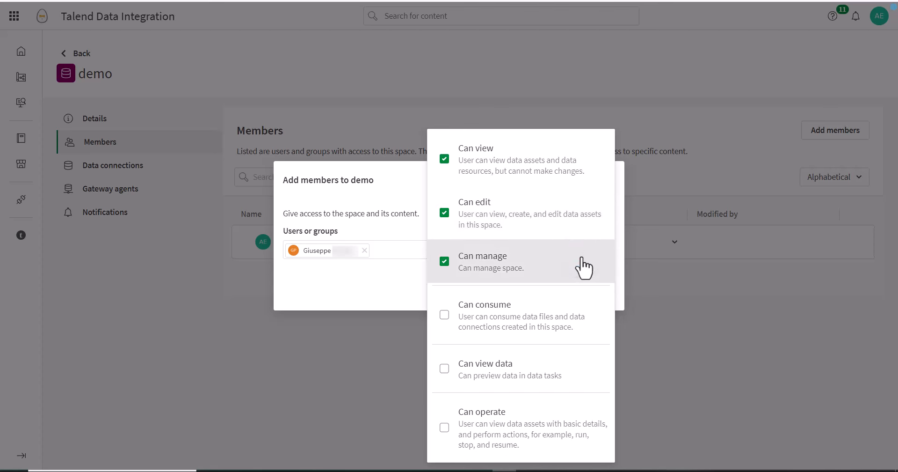
{"action": "mouse_move", "coordinate": [582, 292]}
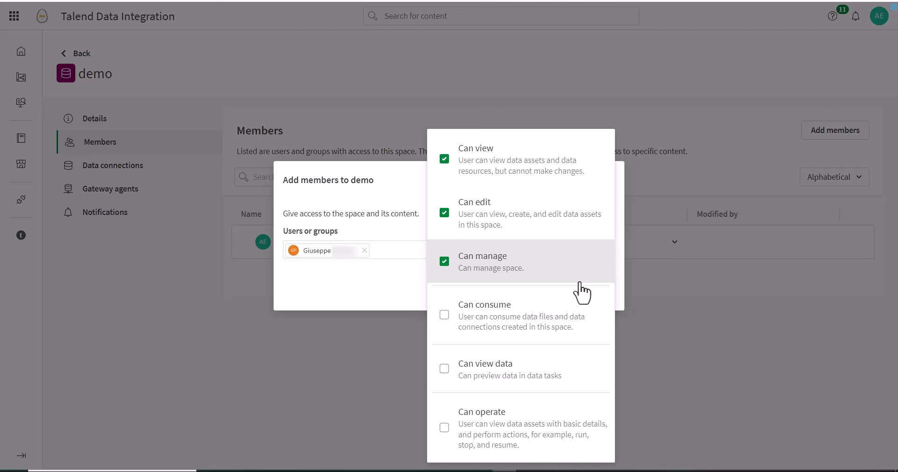
{"action": "left_click", "coordinate": [444, 314]}
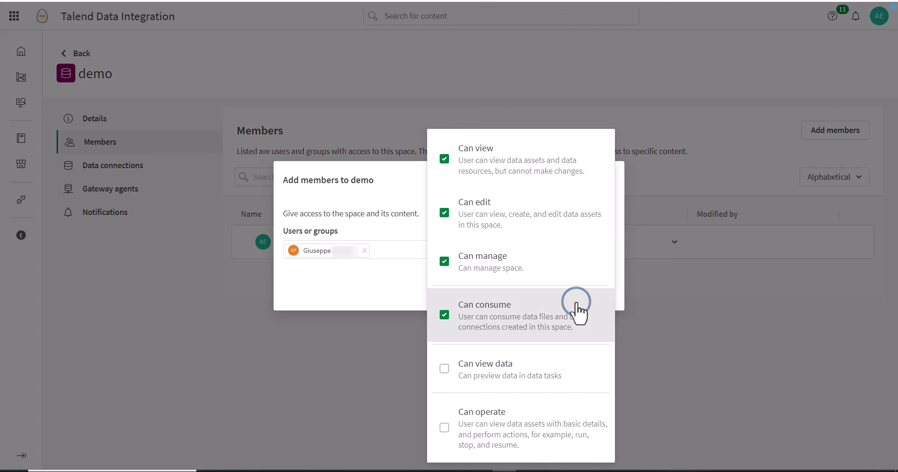
{"action": "mouse_move", "coordinate": [580, 310]}
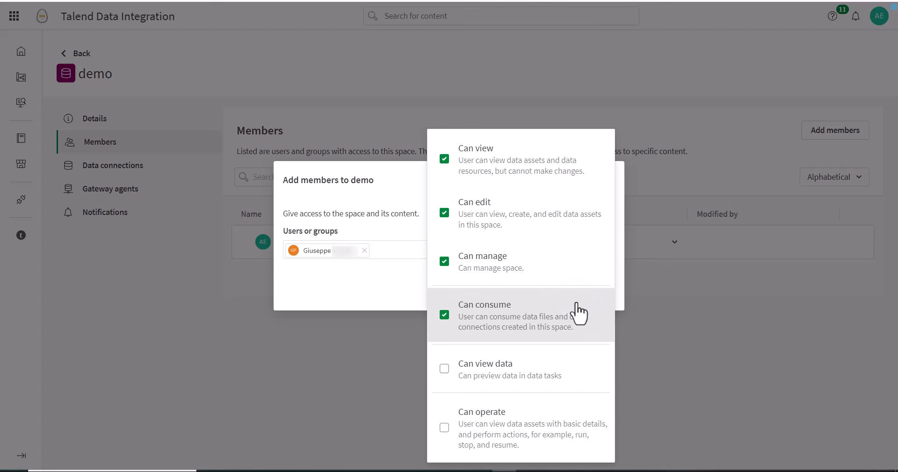
{"action": "mouse_move", "coordinate": [565, 370]}
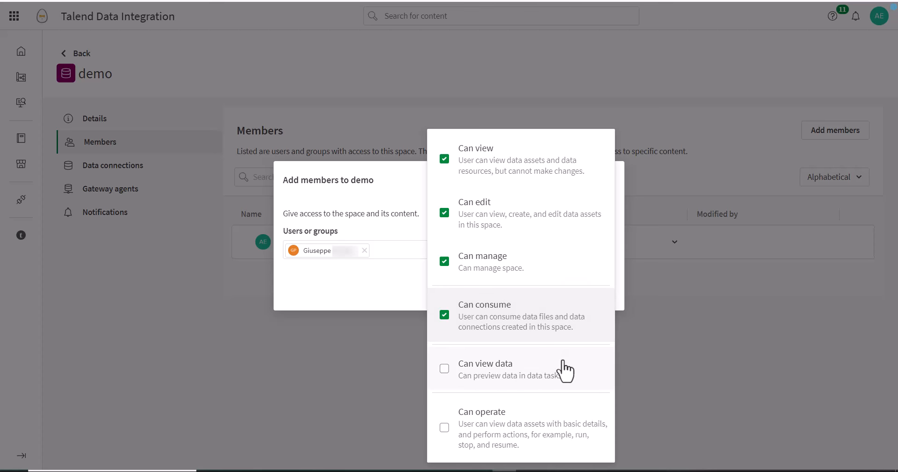
{"action": "mouse_move", "coordinate": [567, 349]}
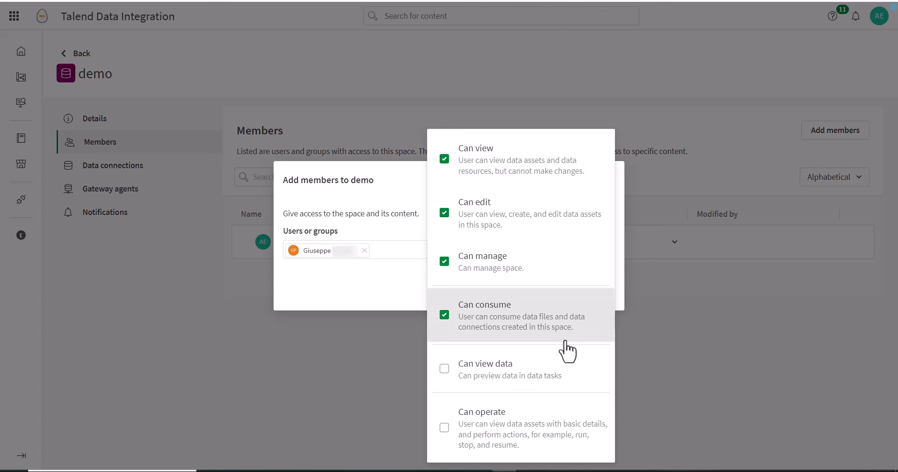
{"action": "mouse_move", "coordinate": [567, 367]}
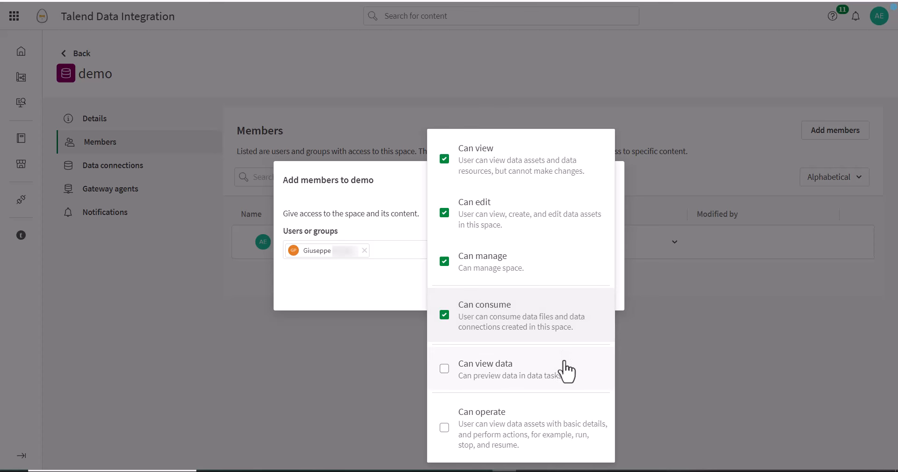
- Tick Can view data and Can operate so the member has all six roles
{"action": "left_click", "coordinate": [444, 368]}
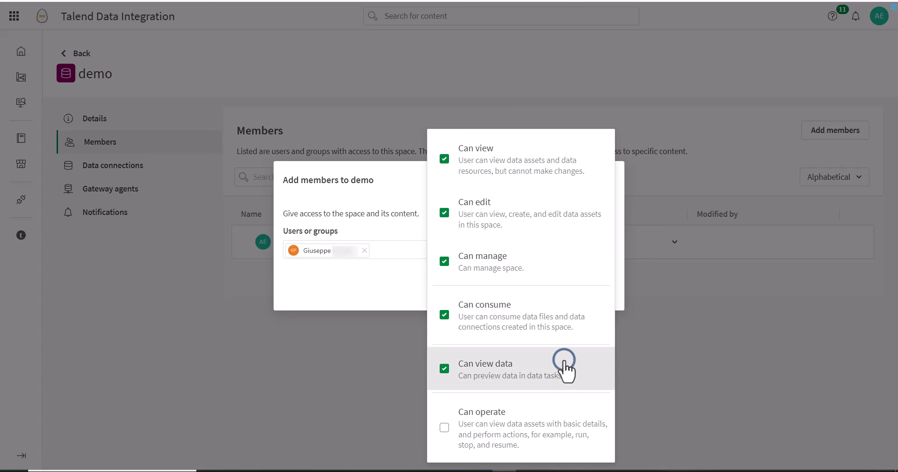
{"action": "mouse_move", "coordinate": [565, 413]}
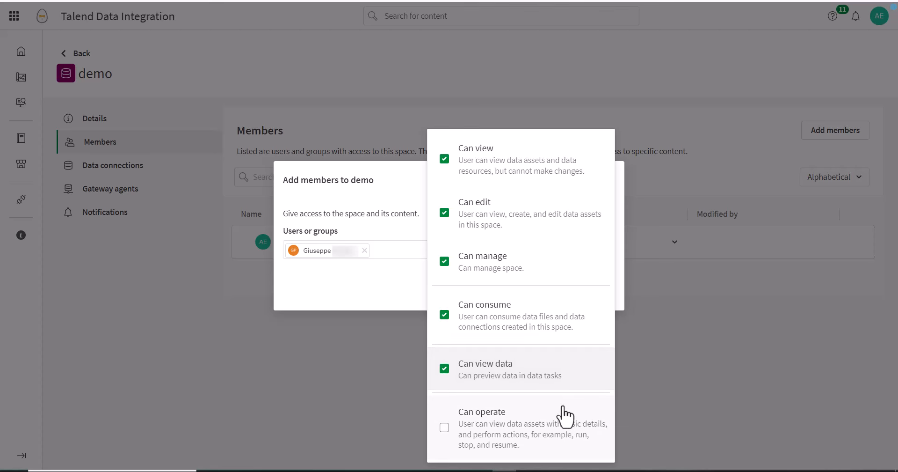
{"action": "left_click", "coordinate": [444, 426]}
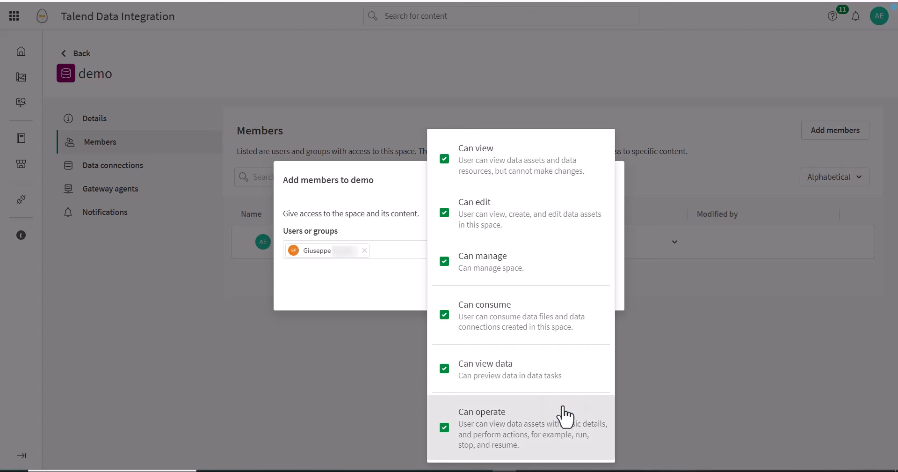
{"action": "mouse_move", "coordinate": [401, 336]}
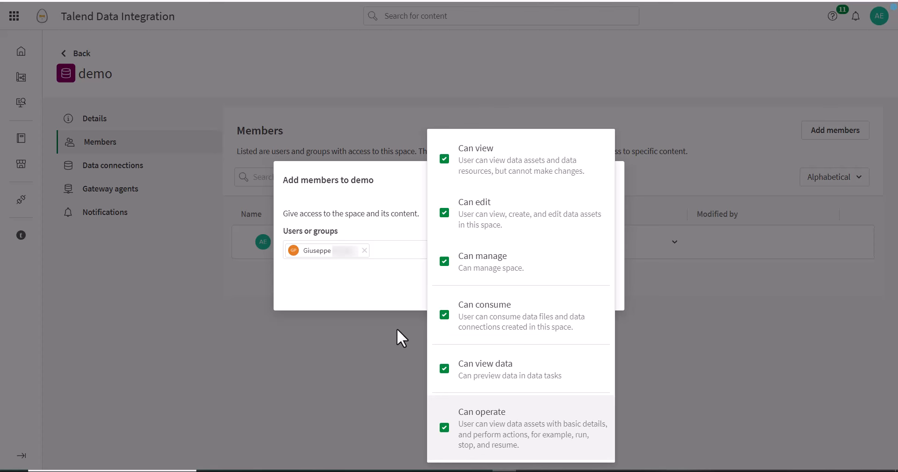
{"action": "mouse_move", "coordinate": [374, 301]}
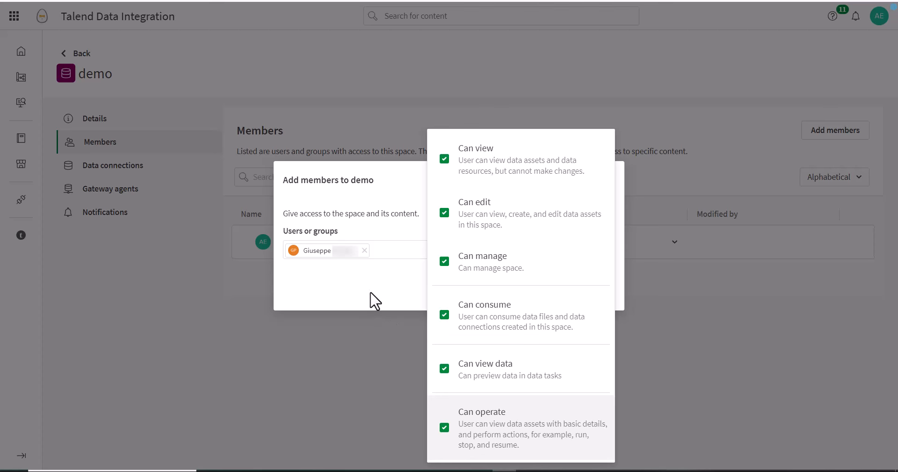
- Add the six-role member to demo and reveal the member row's Remove option
{"action": "left_click", "coordinate": [597, 292]}
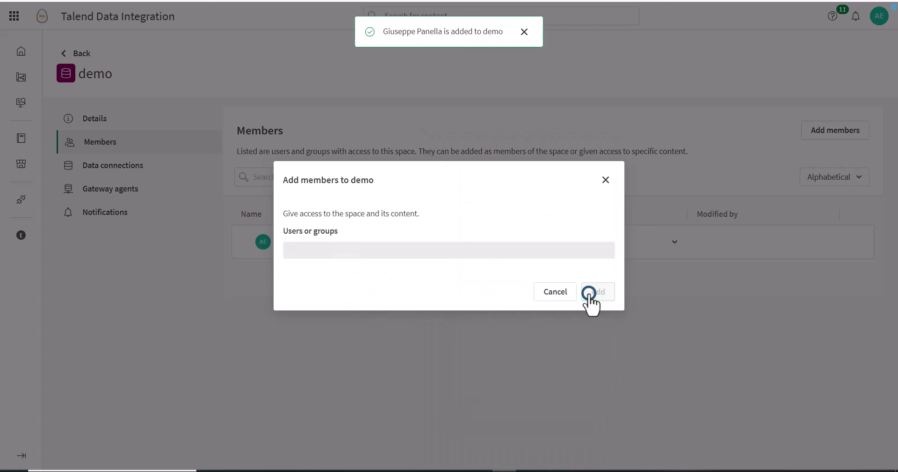
{"action": "left_click", "coordinate": [597, 291]}
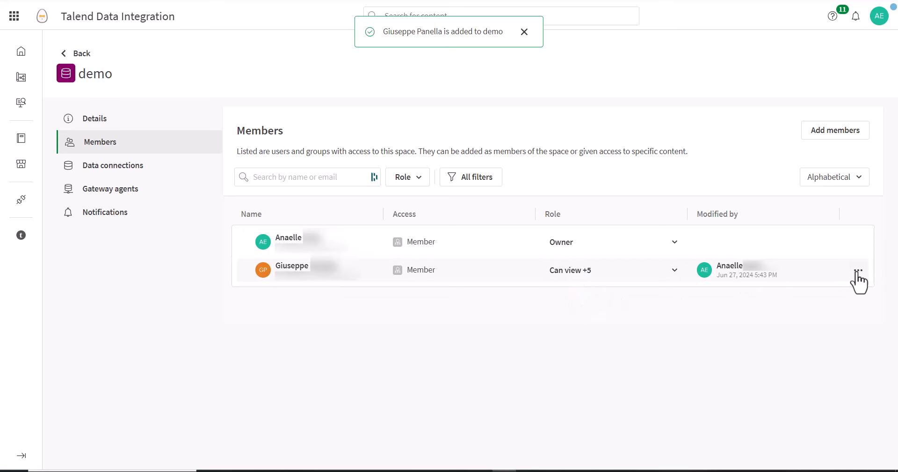
{"action": "left_click", "coordinate": [858, 270]}
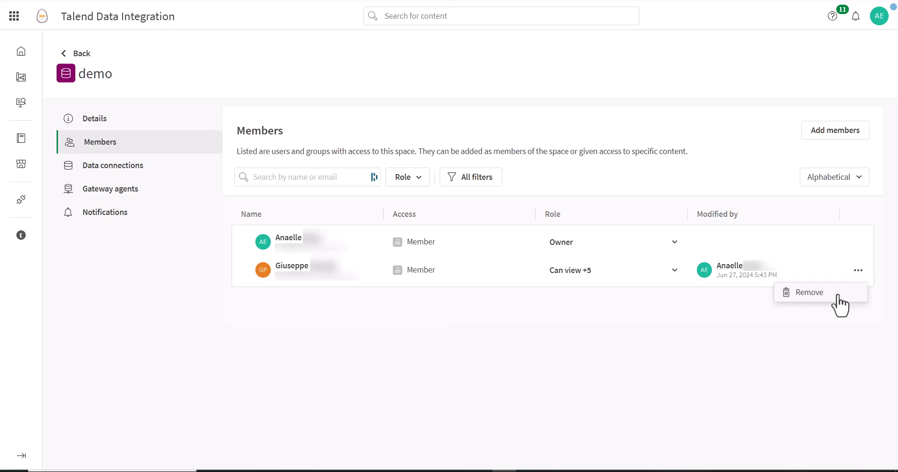
{"action": "mouse_move", "coordinate": [834, 303]}
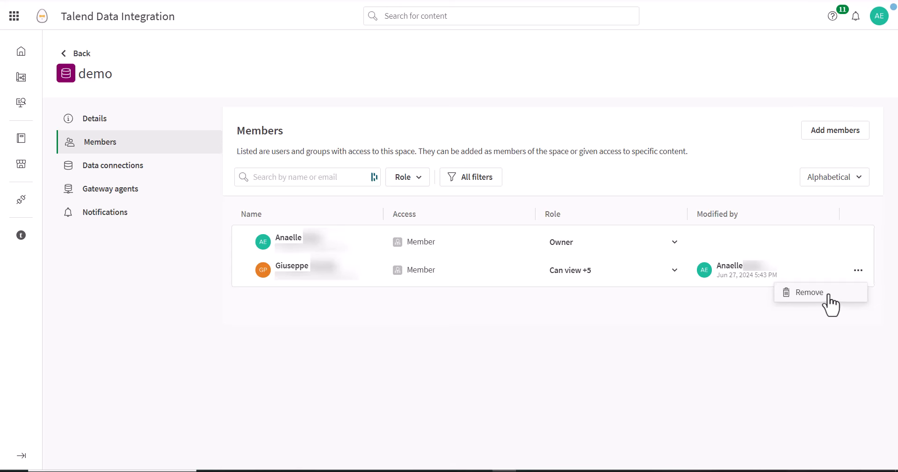
- Remove the member from demo, leaving only the owner, and dismiss the notification
{"action": "left_click", "coordinate": [809, 292]}
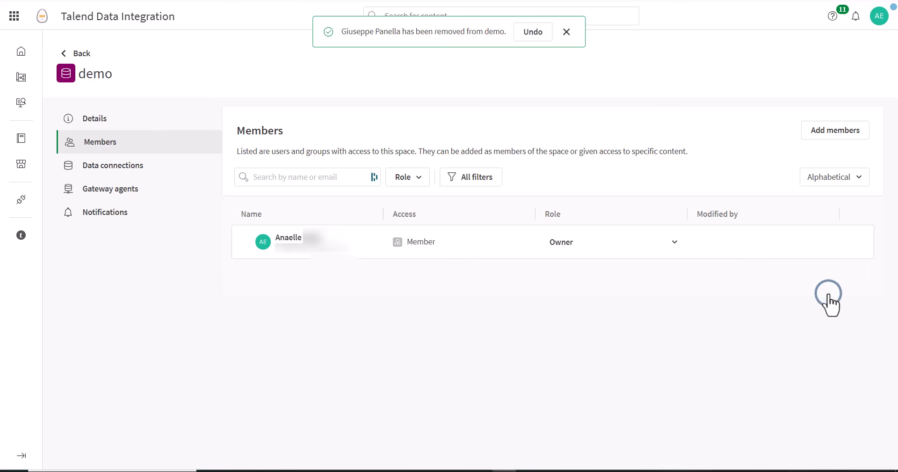
{"action": "mouse_move", "coordinate": [567, 31]}
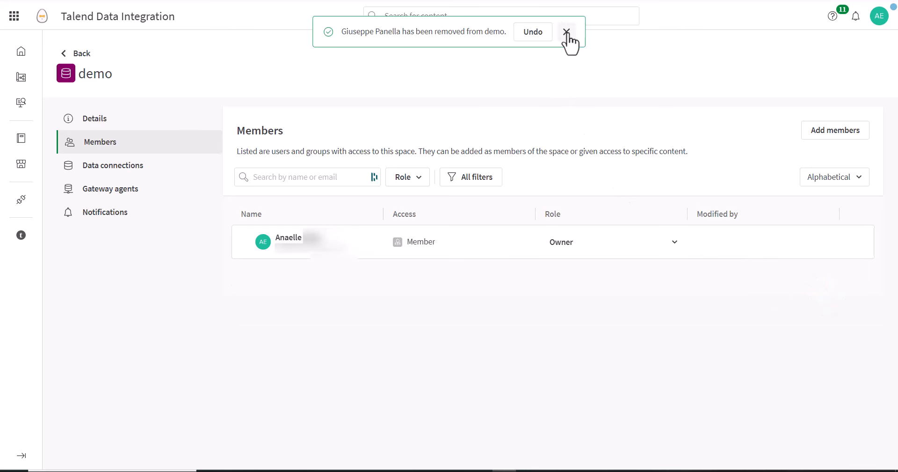
{"action": "left_click", "coordinate": [566, 32]}
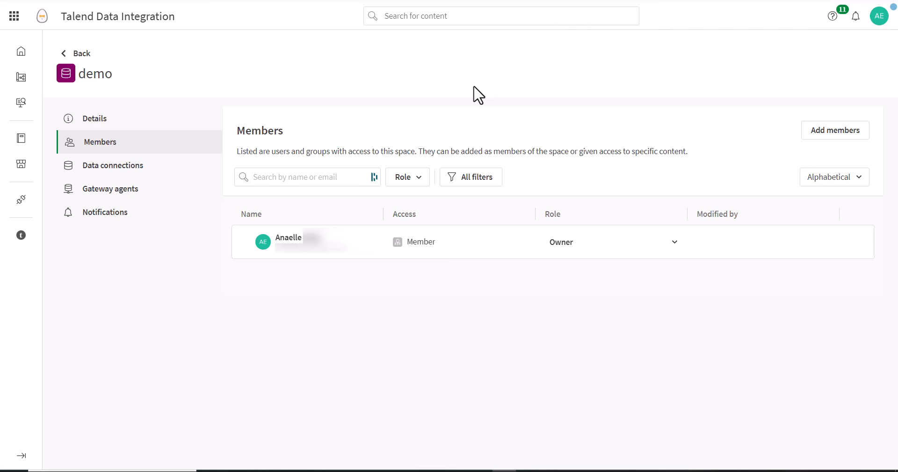